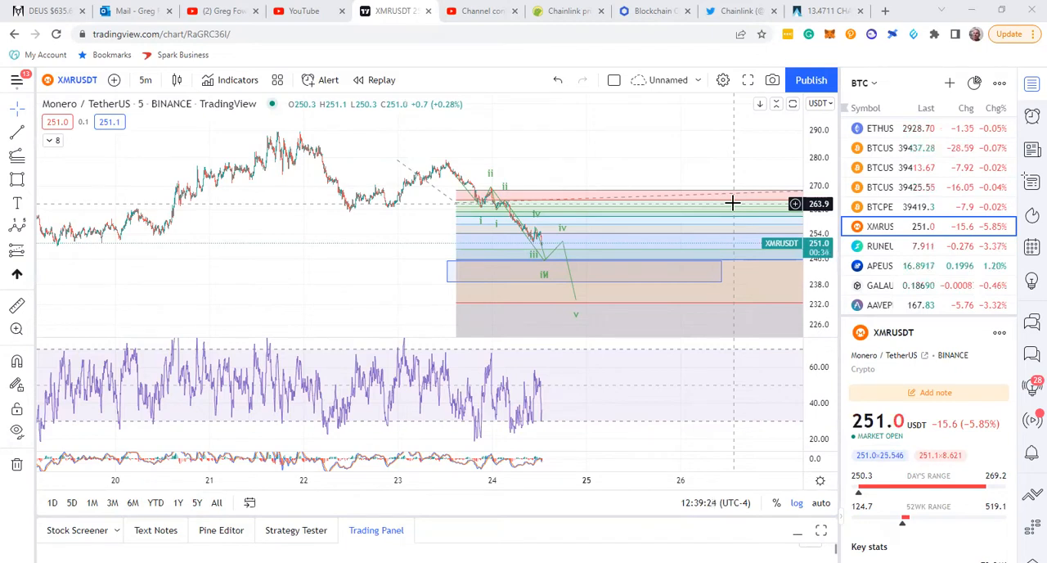
{"action": "mouse_move", "coordinate": [805, 172]}
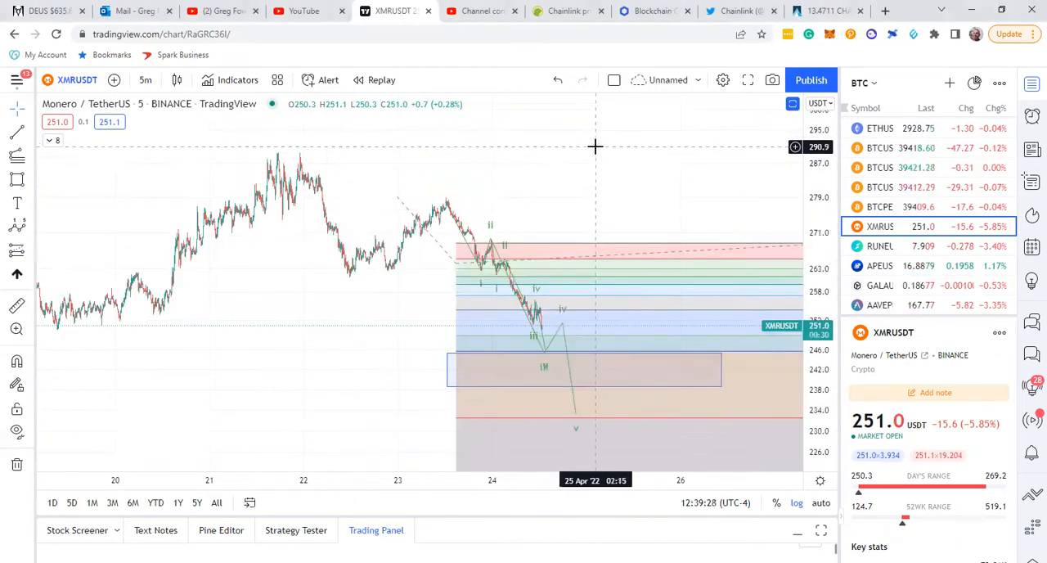
Switch the XMRUSDT chart from 5-minute to 30-minute candles.
{"action": "left_click", "coordinate": [145, 79]}
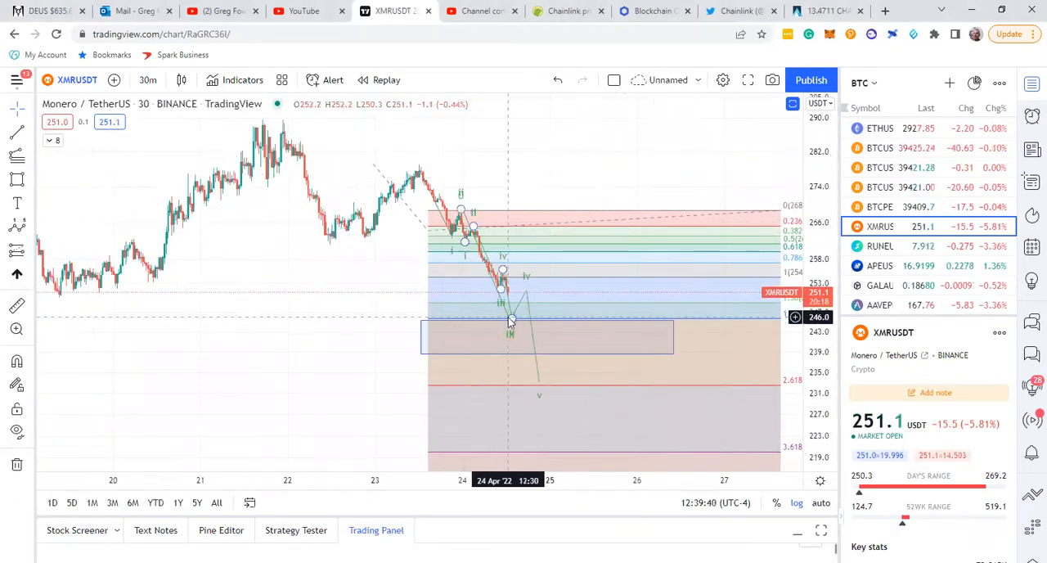
{"action": "mouse_move", "coordinate": [481, 160]}
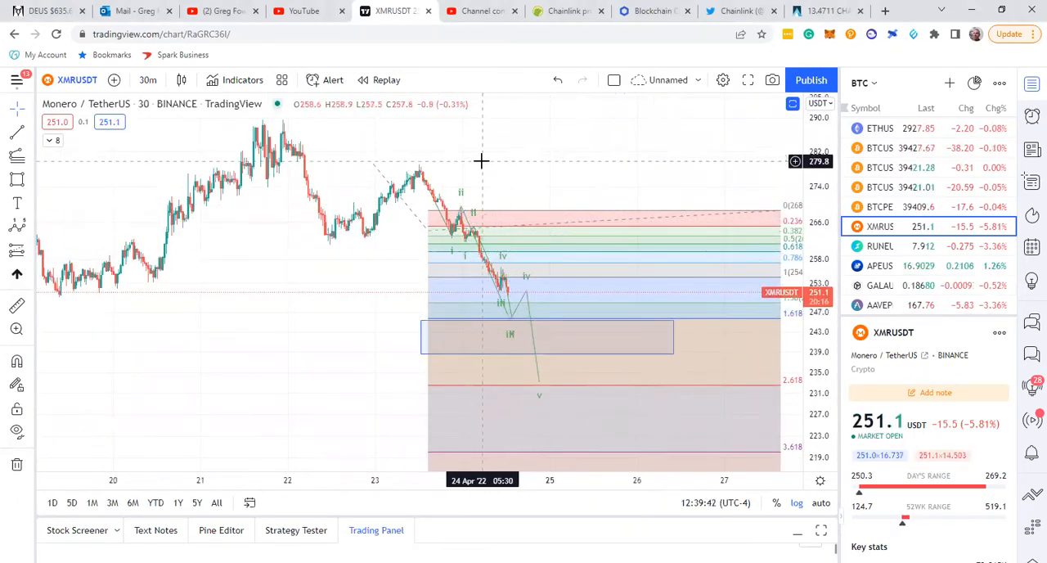
{"action": "left_click_drag", "start_coordinate": [481, 161], "coordinate": [547, 167]}
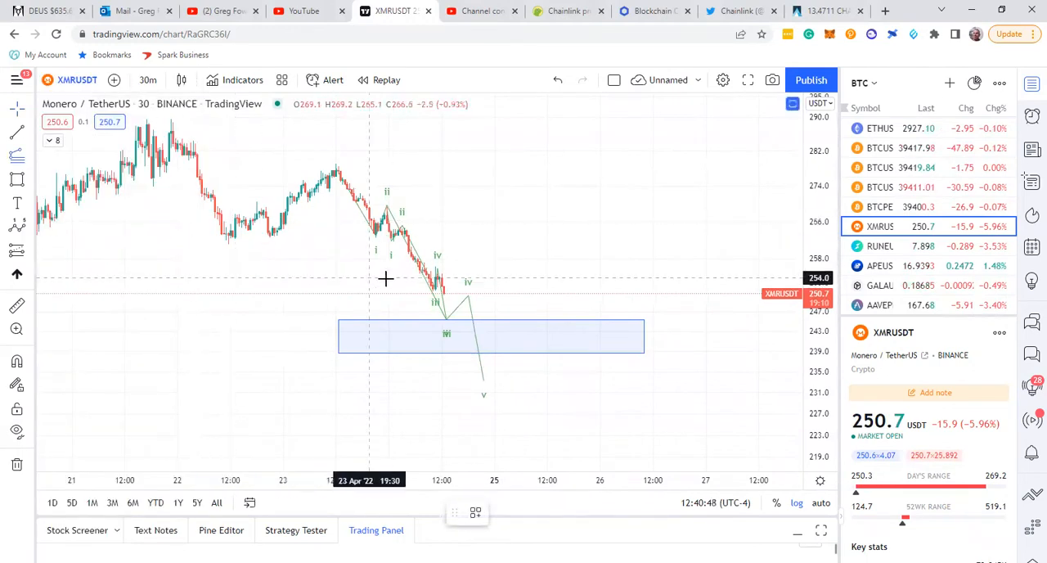
{"action": "mouse_move", "coordinate": [386, 233]}
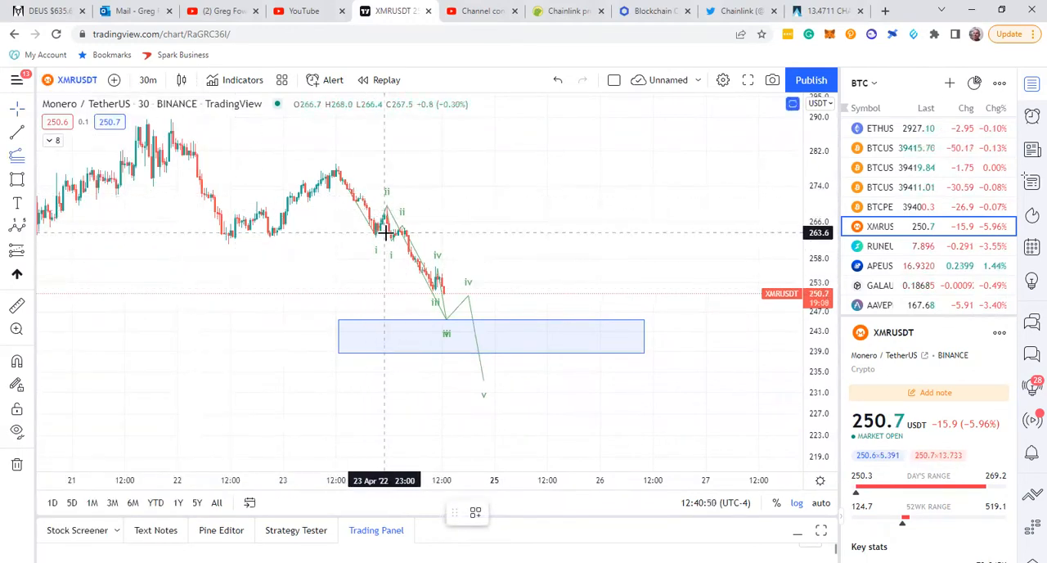
{"action": "mouse_move", "coordinate": [419, 308]}
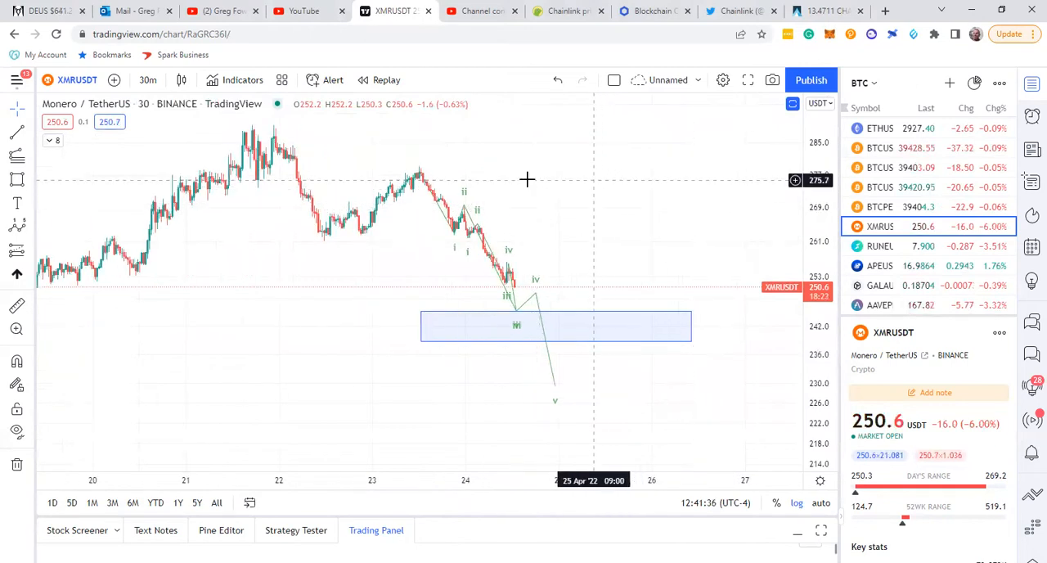
Draw the red a-b-c correction path from the wave v low up to b and down toward 186.
{"action": "left_click", "coordinate": [16, 226]}
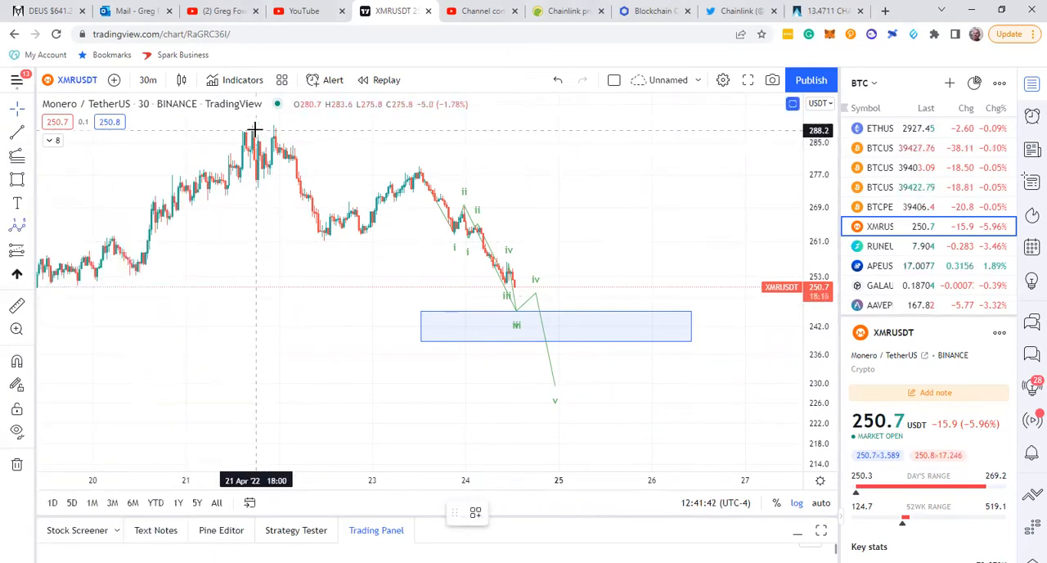
{"action": "left_click_drag", "start_coordinate": [265, 128], "coordinate": [317, 221]}
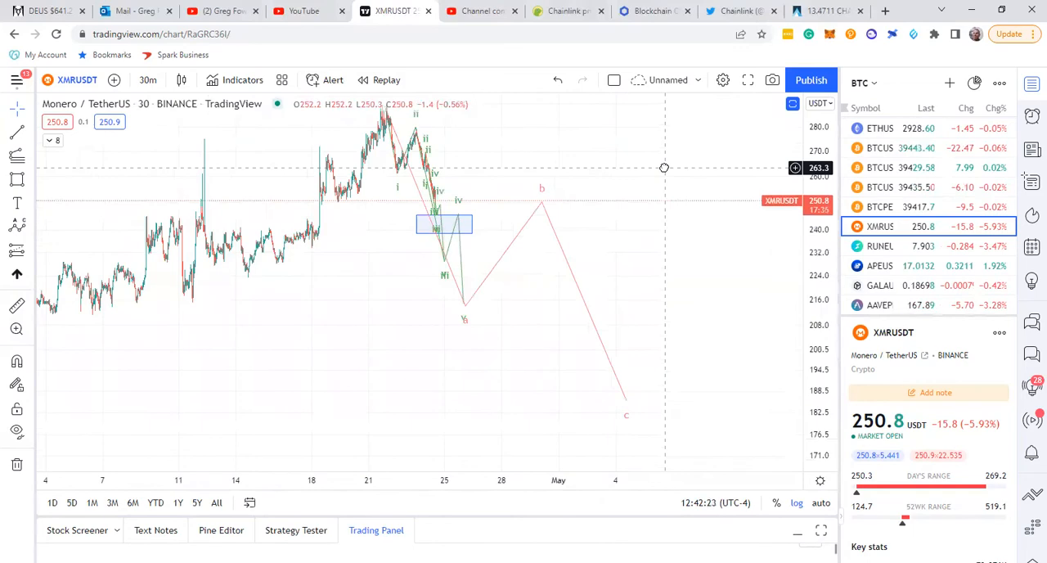
{"action": "left_click", "coordinate": [147, 78]}
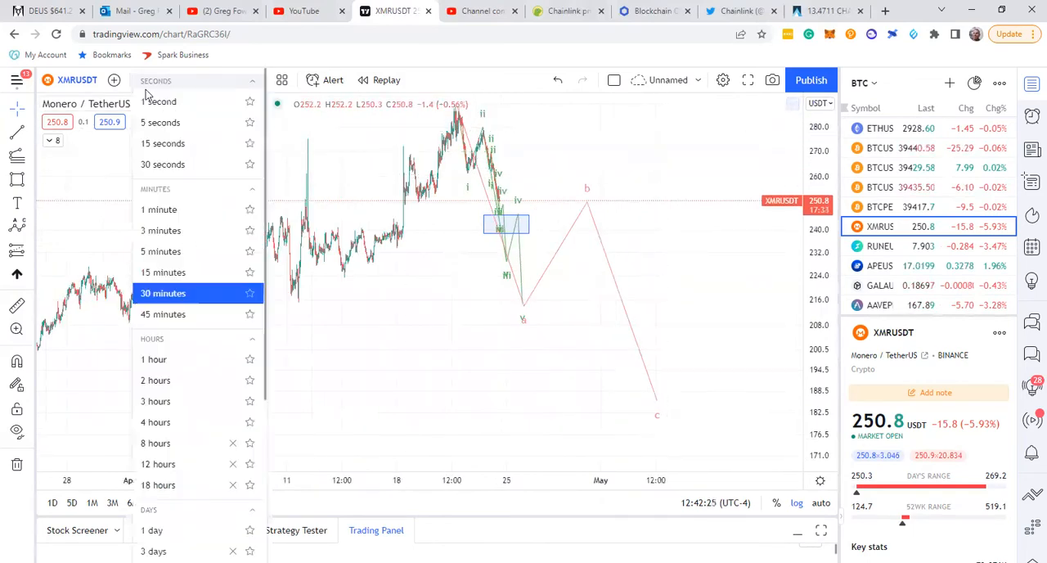